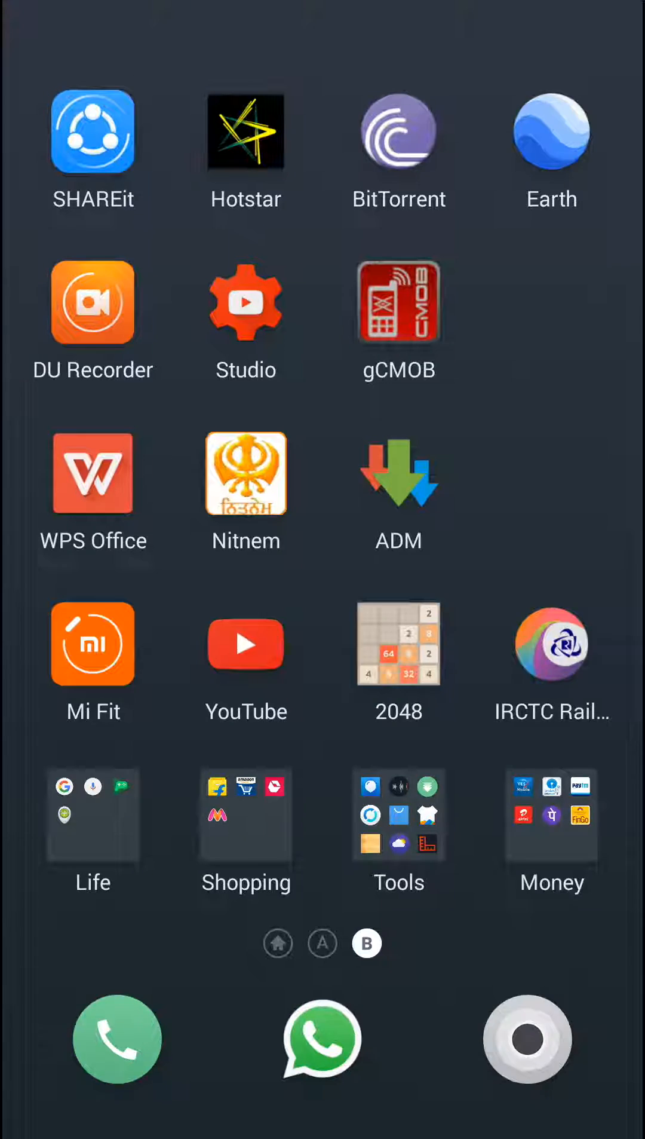
# Launch gCMOB from the home screen and enter its Camera section.
pyautogui.click(399, 303)
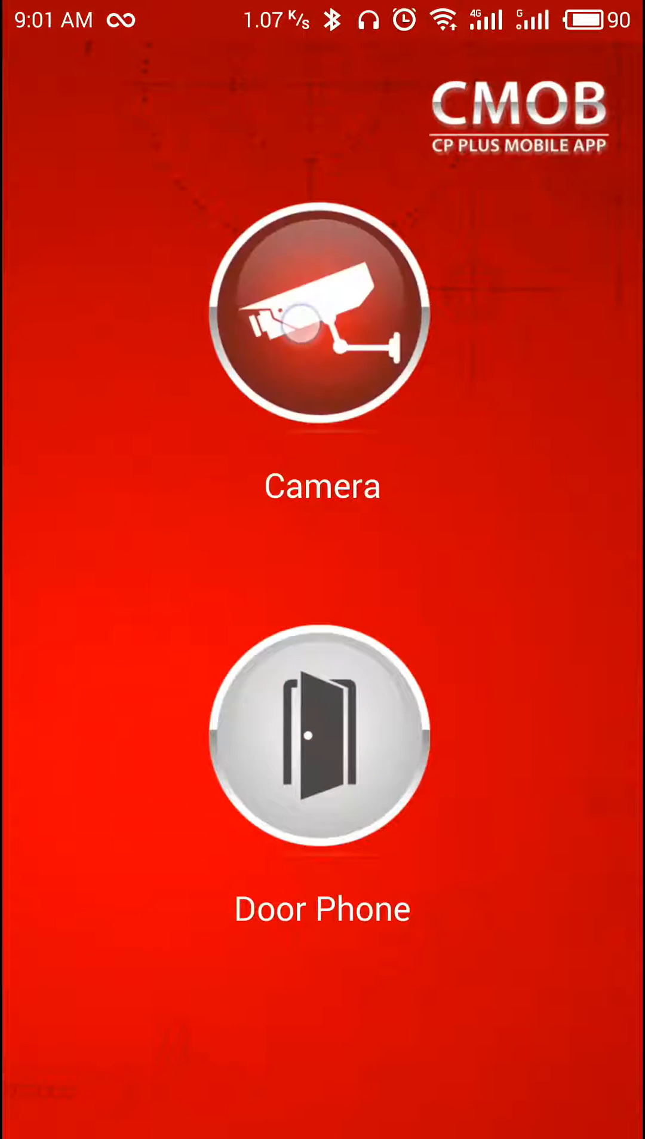
pyautogui.click(322, 321)
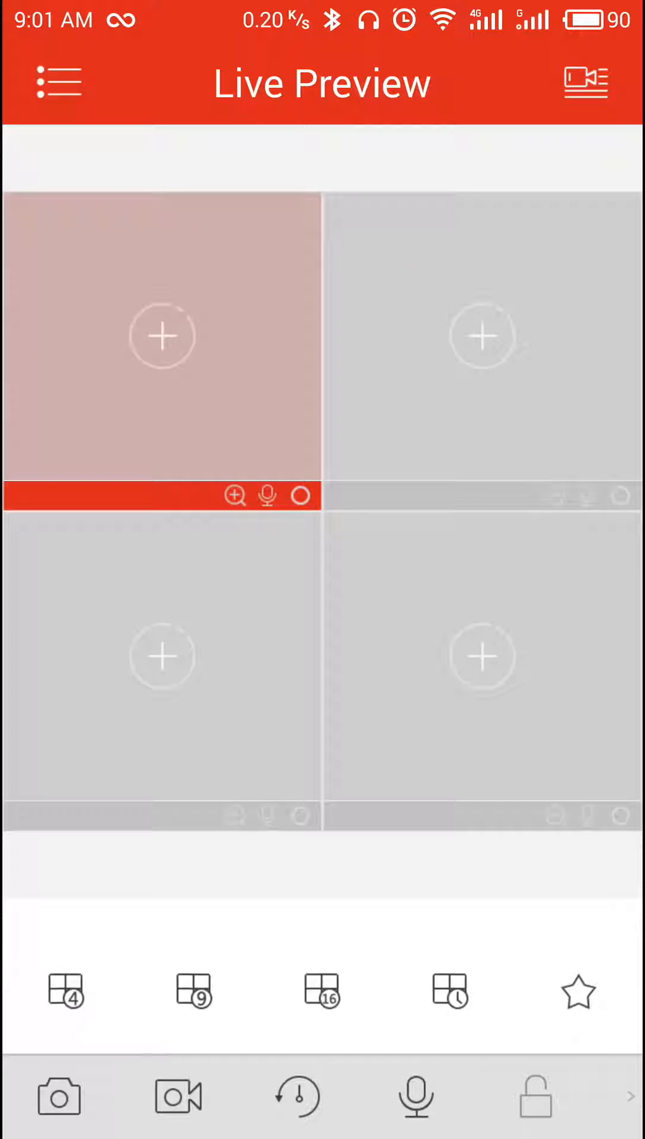
# From Device Manager, start adding a new device of type InstaOn.
pyautogui.click(56, 81)
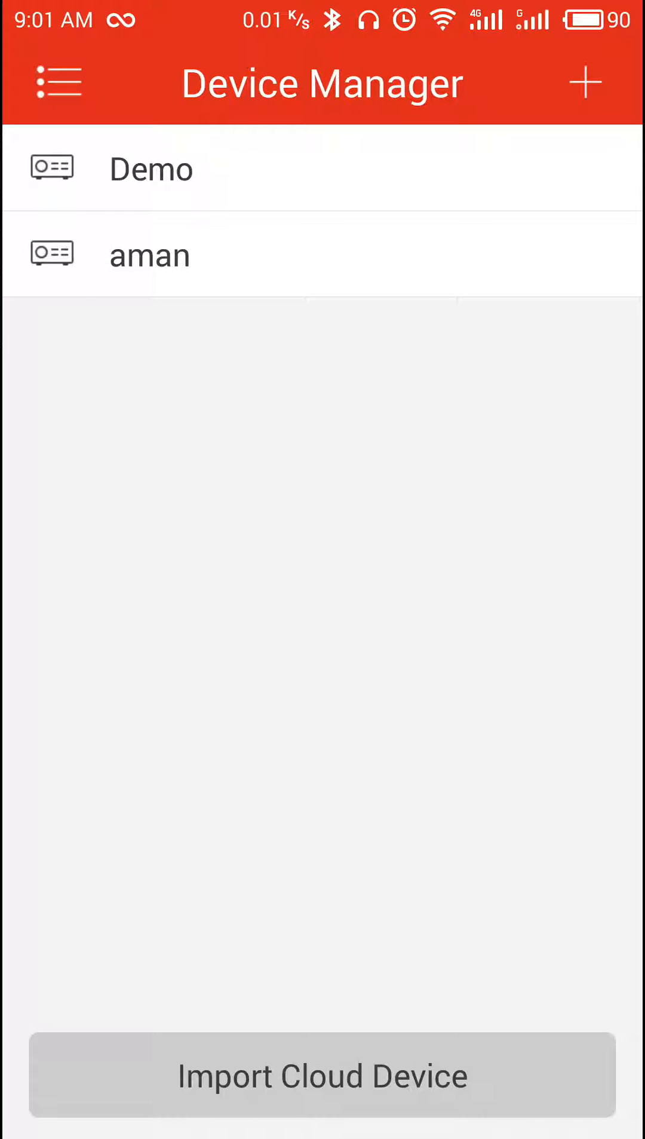
pyautogui.click(586, 82)
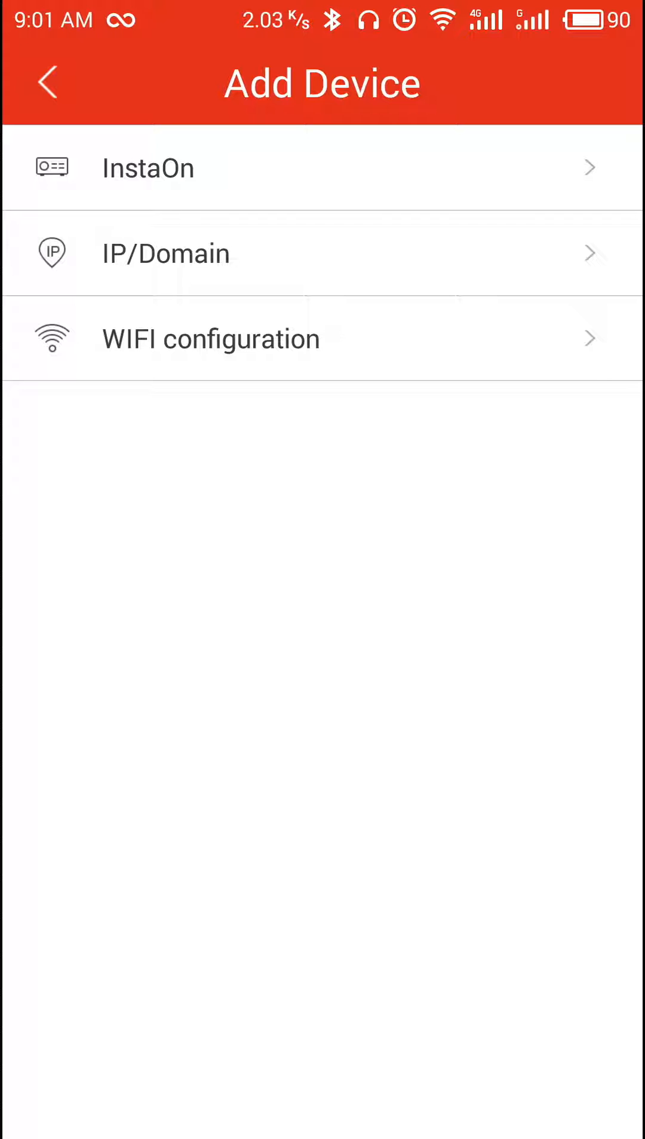
pyautogui.click(148, 168)
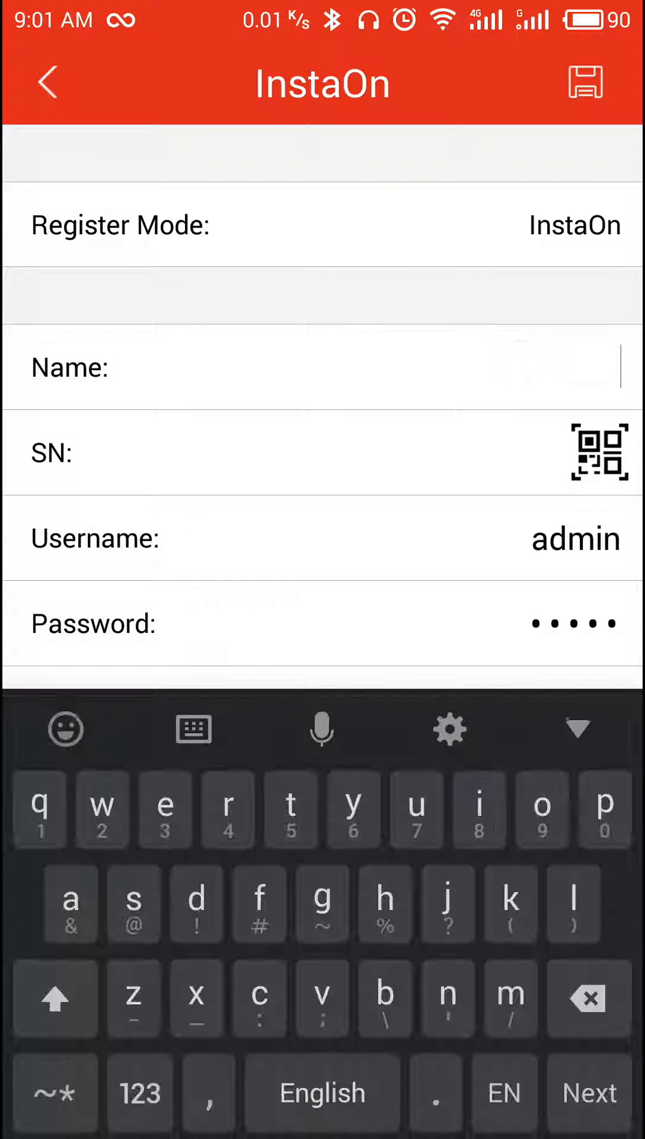
# Name the device 'amann1' and enter serial number Akagwbdidhdhd.
pyautogui.write('amann1')
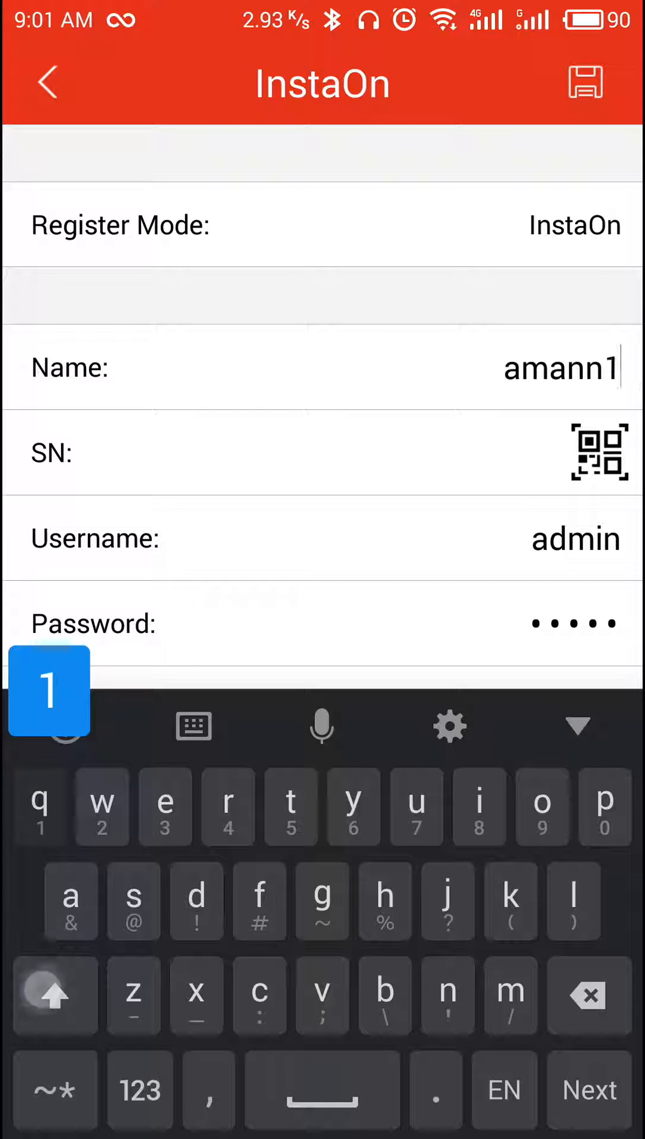
pyautogui.click(291, 453)
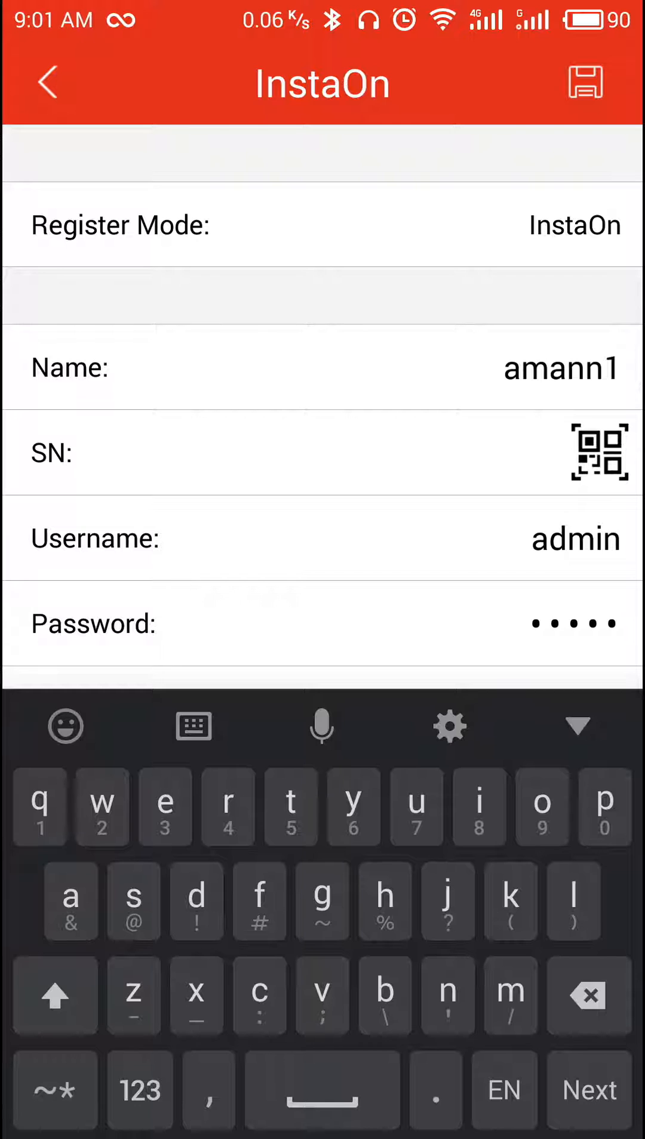
pyautogui.click(55, 996)
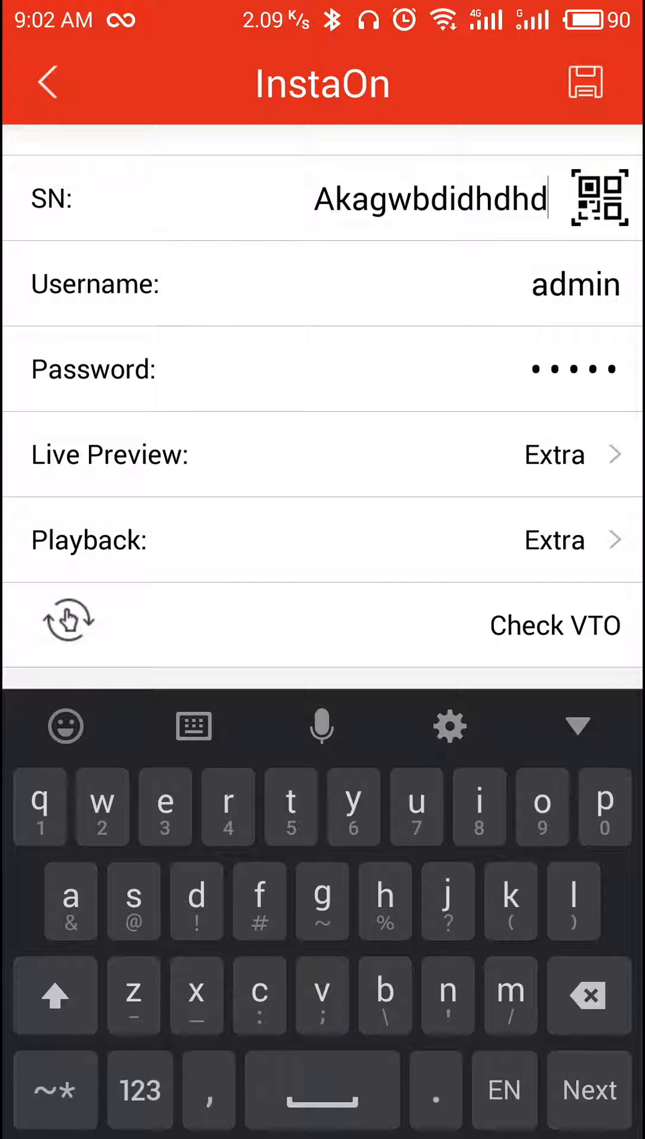
pyautogui.scroll(3)
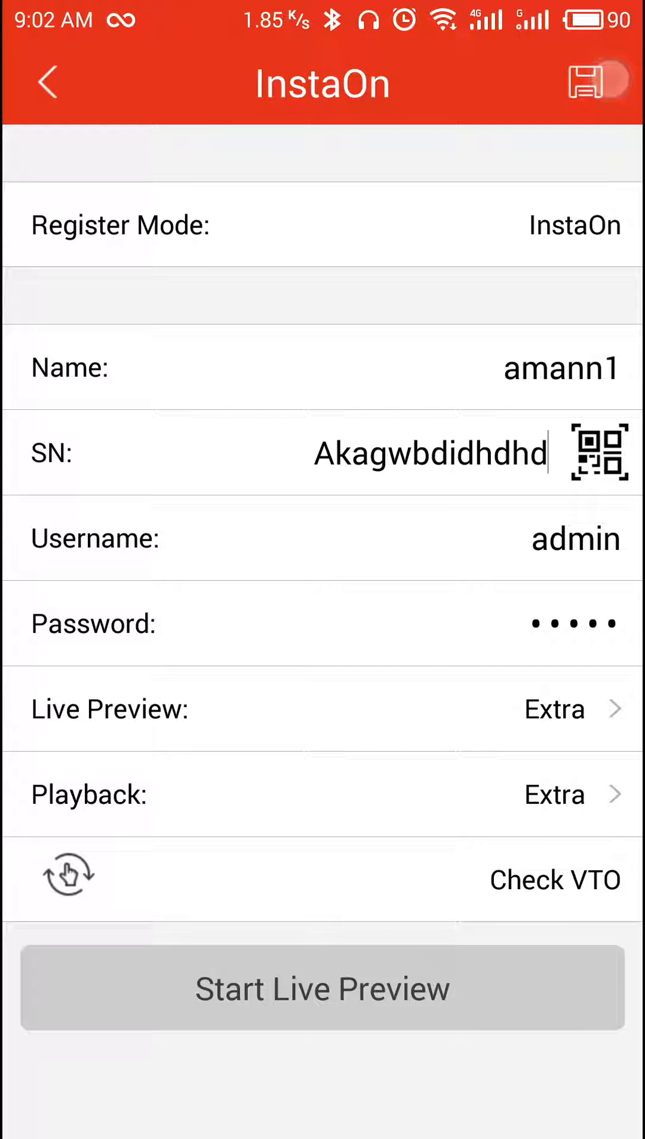
# Save amann1 to the Device Manager list and go back to Live Preview.
pyautogui.click(581, 81)
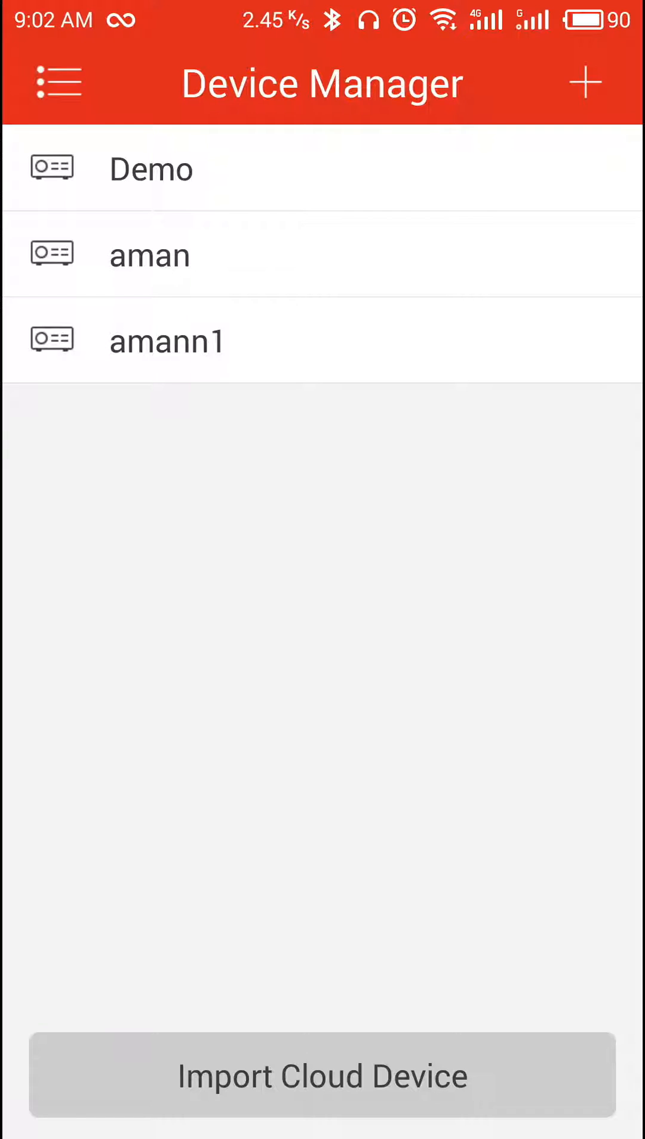
pyautogui.click(56, 81)
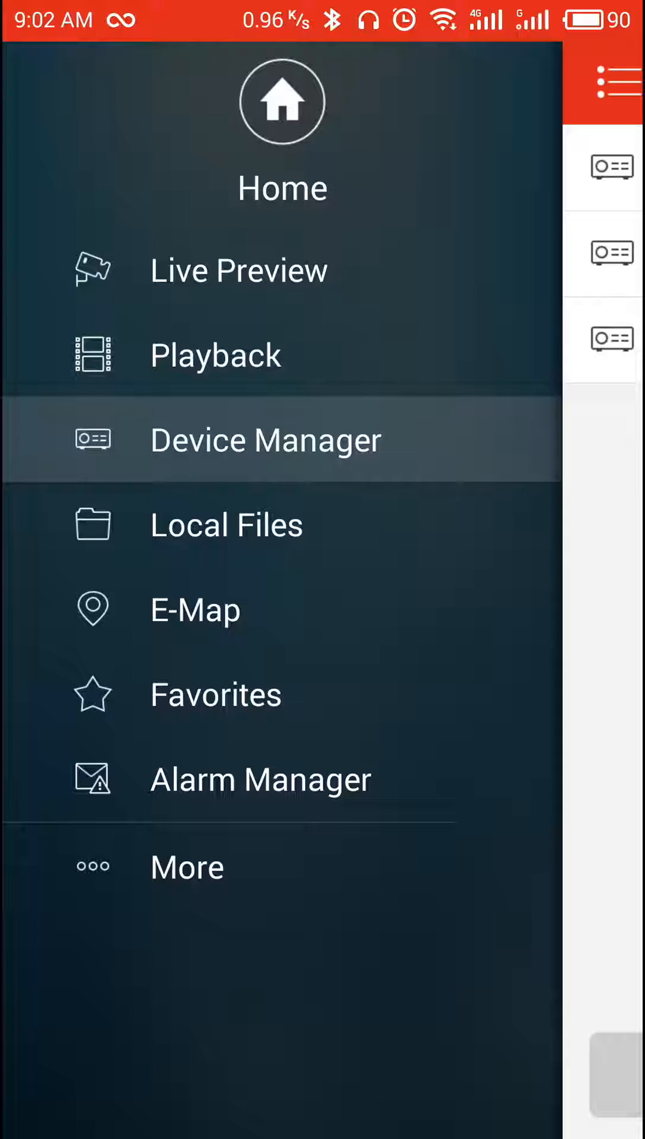
pyautogui.click(238, 269)
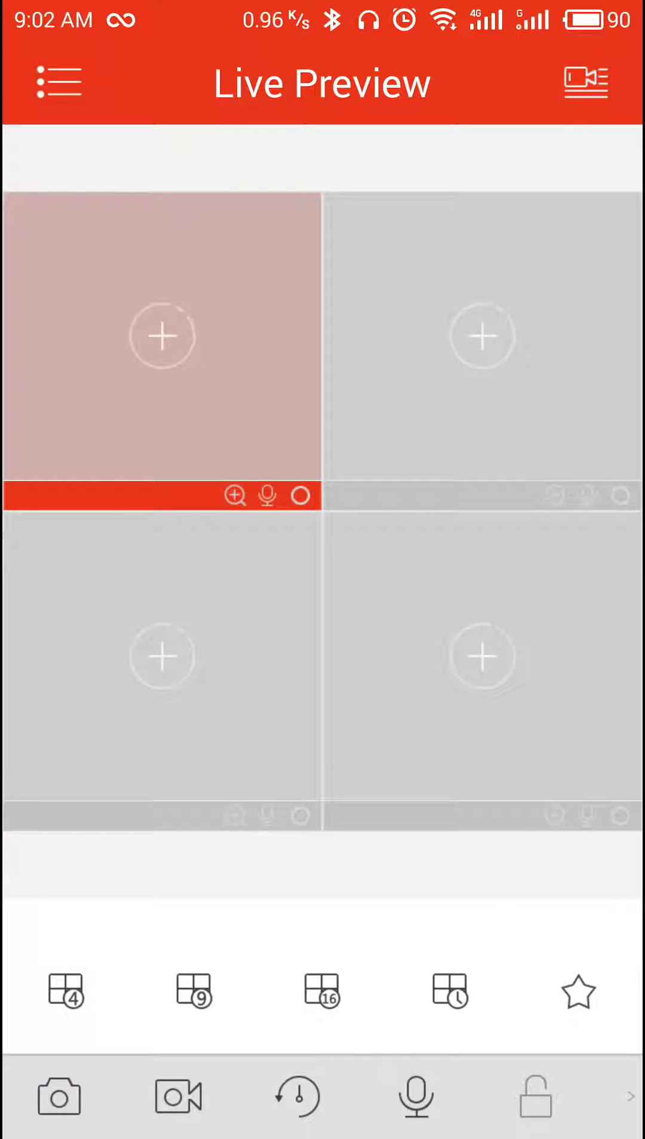
# Select amann1's Channel 01 for the first pane and start its live preview.
pyautogui.click(162, 336)
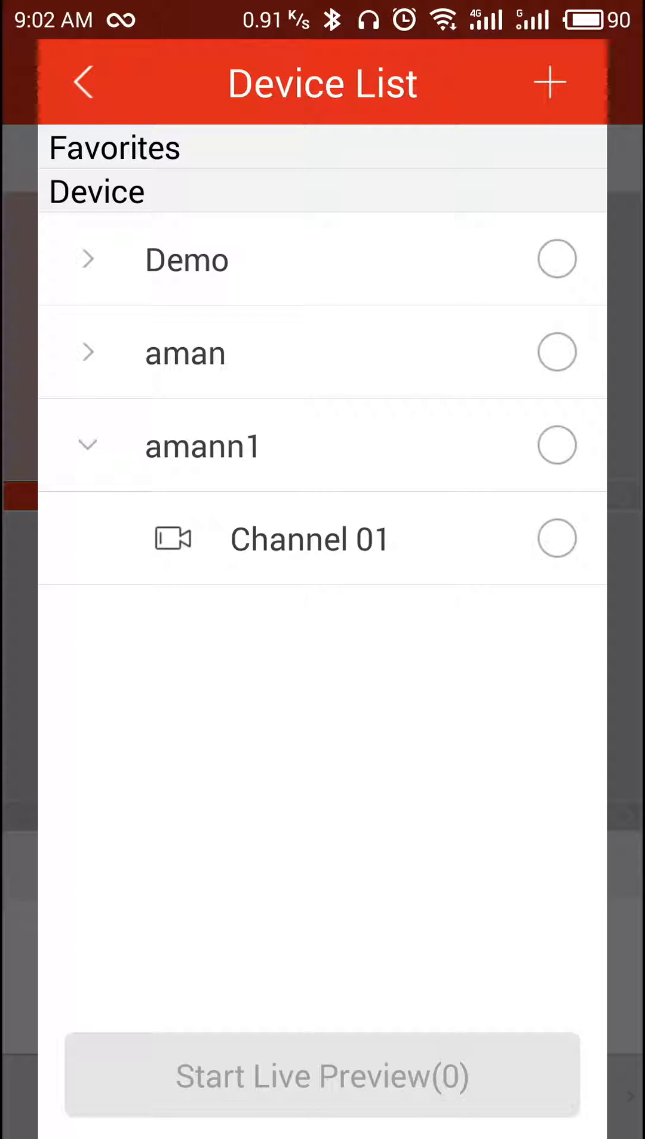
pyautogui.click(557, 446)
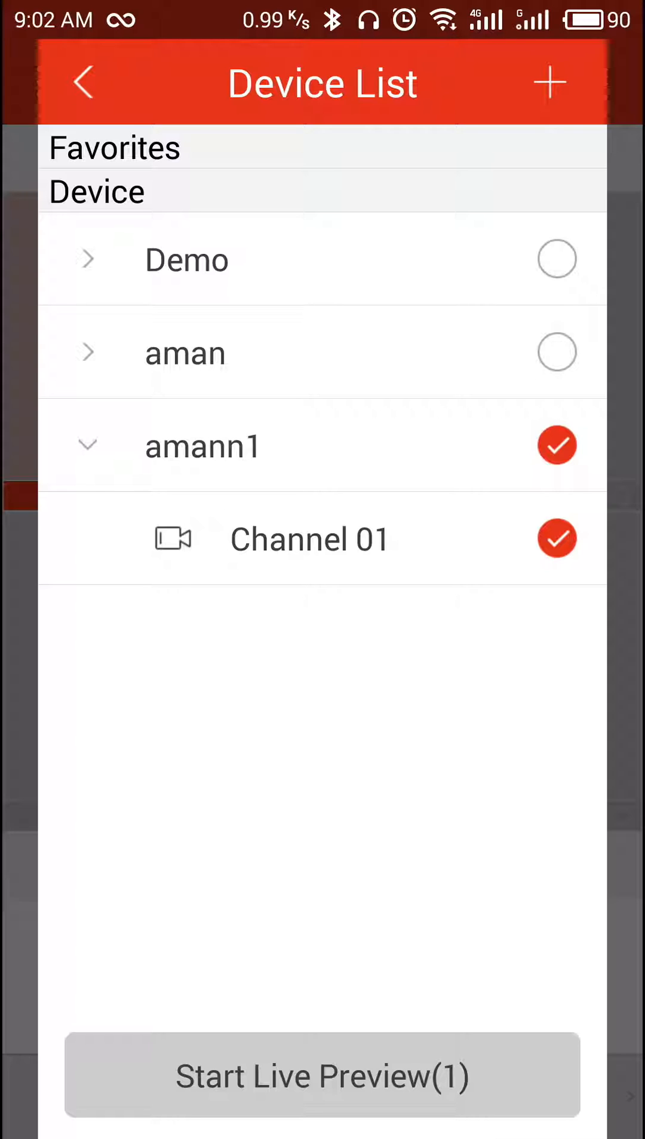
pyautogui.click(323, 1076)
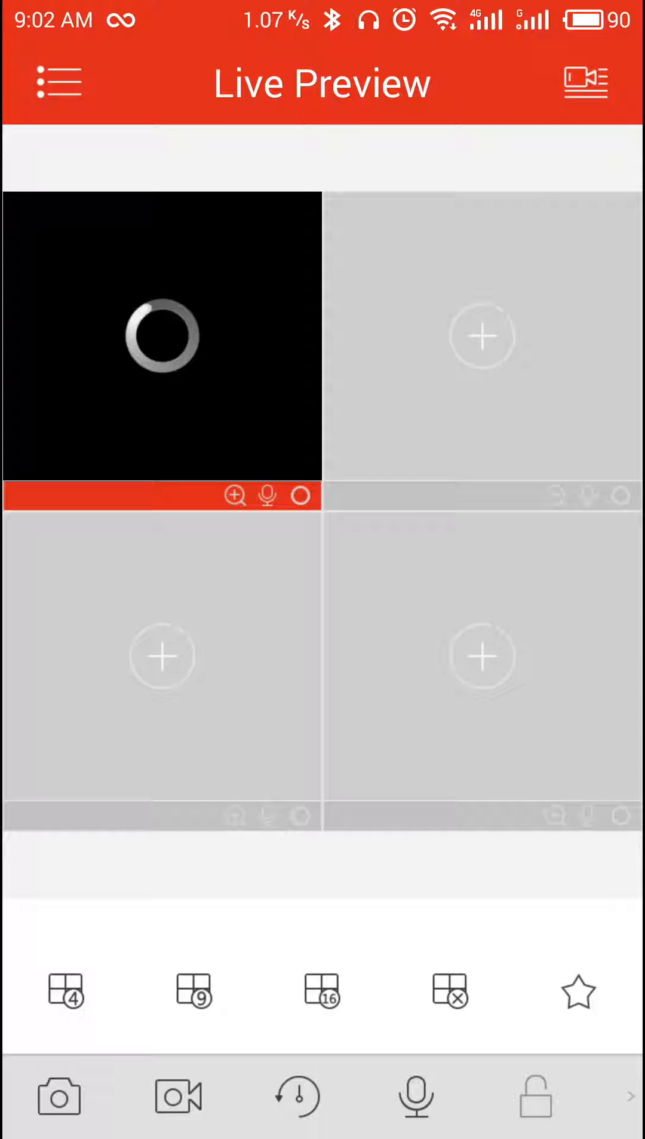